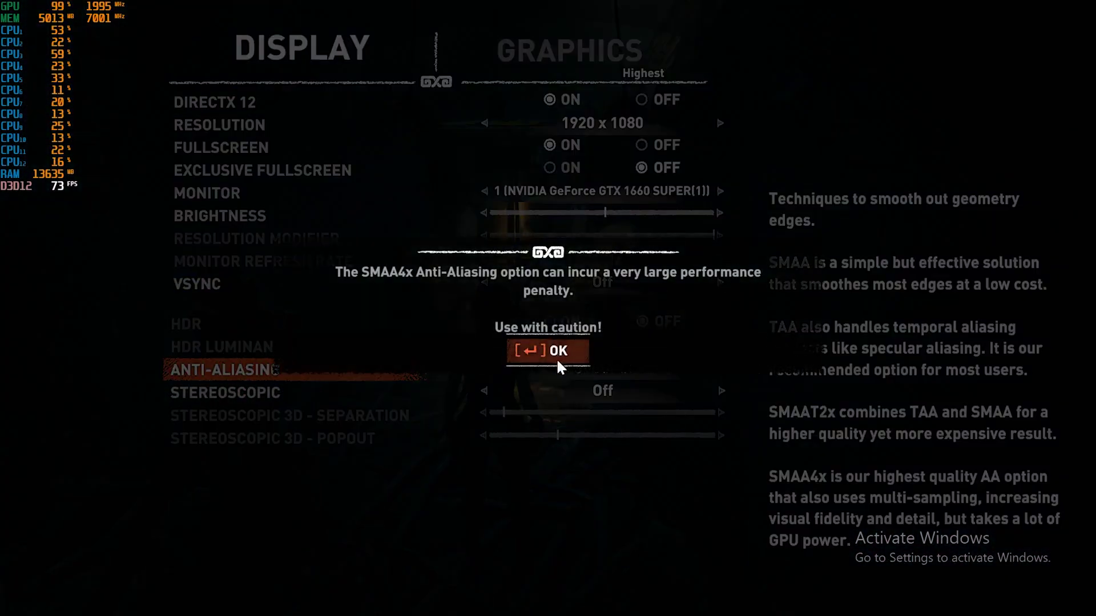
Accept 2560x1440 with SMAAT2x anti-aliasing, applying and keeping the display changes.
left_click(547, 351)
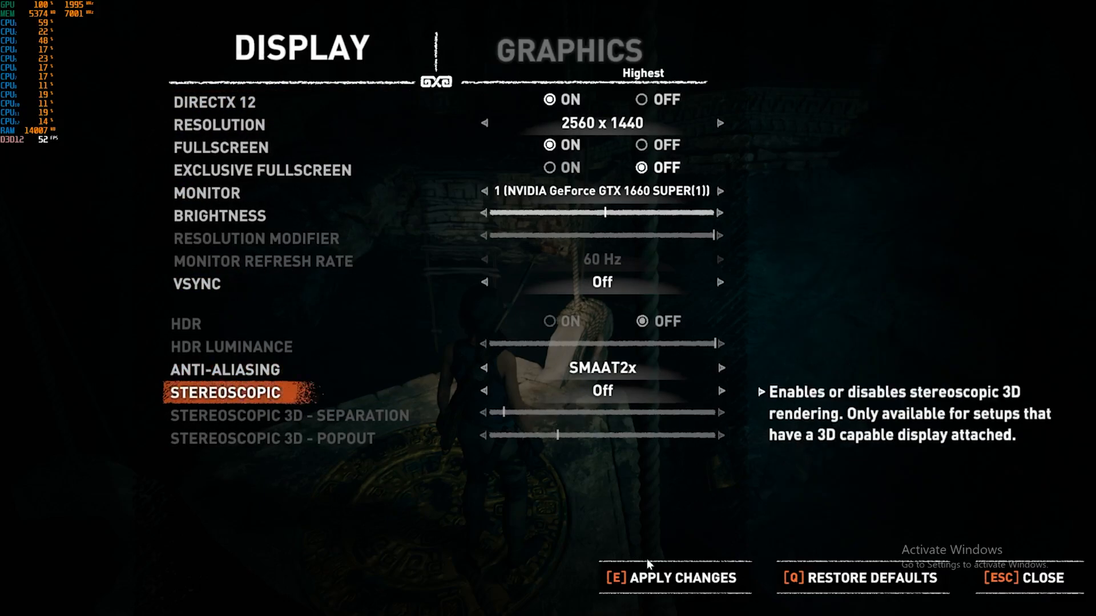
left_click(668, 577)
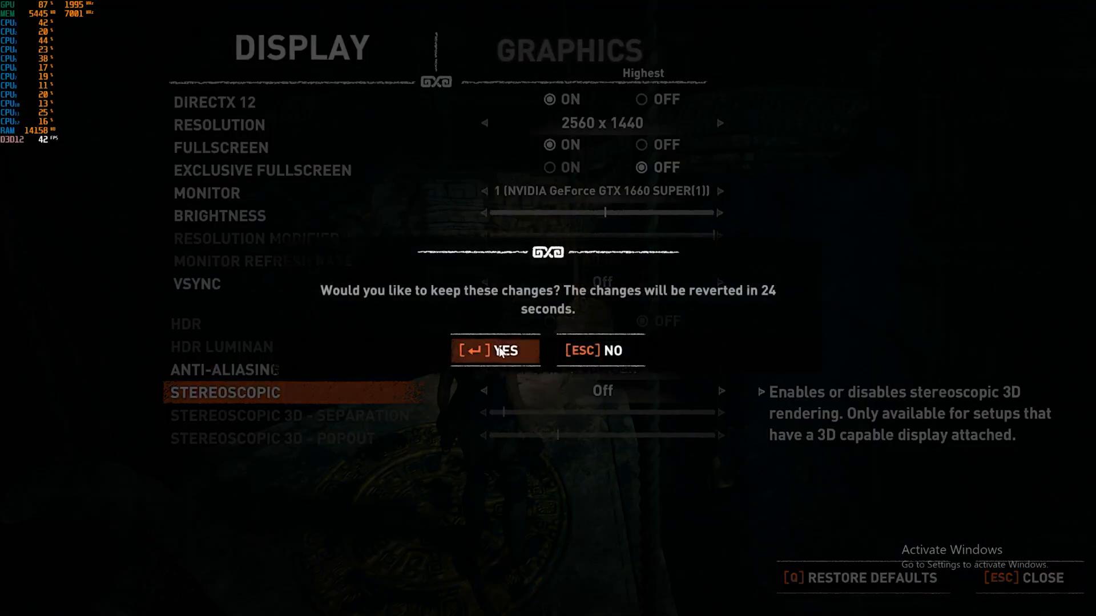
left_click(495, 351)
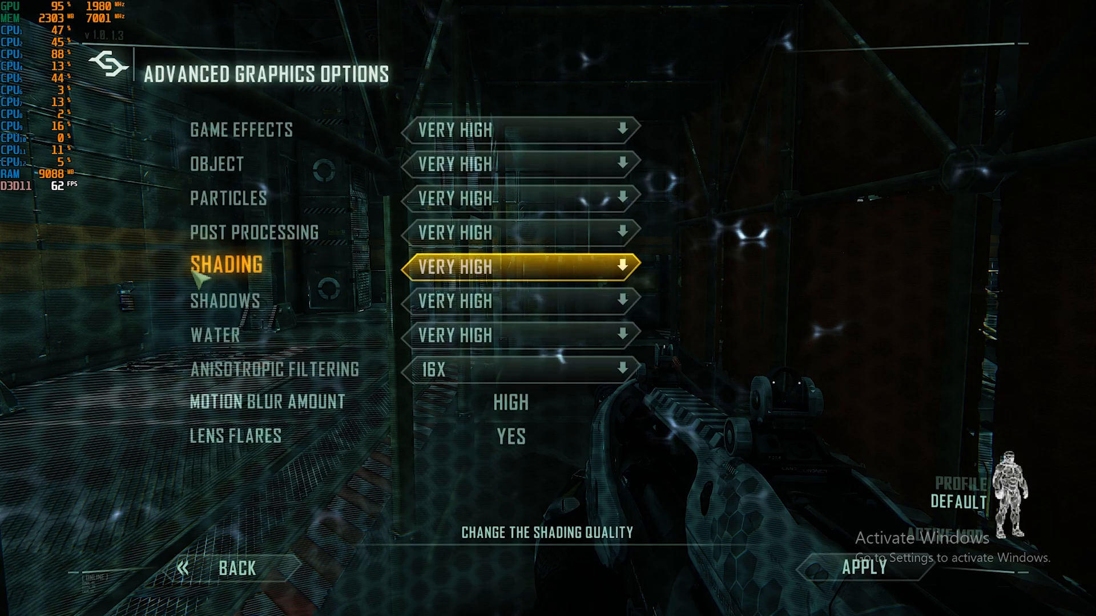
Back out of Advanced Graphics Options and the Options menu to resume gameplay at Very High.
left_click(237, 570)
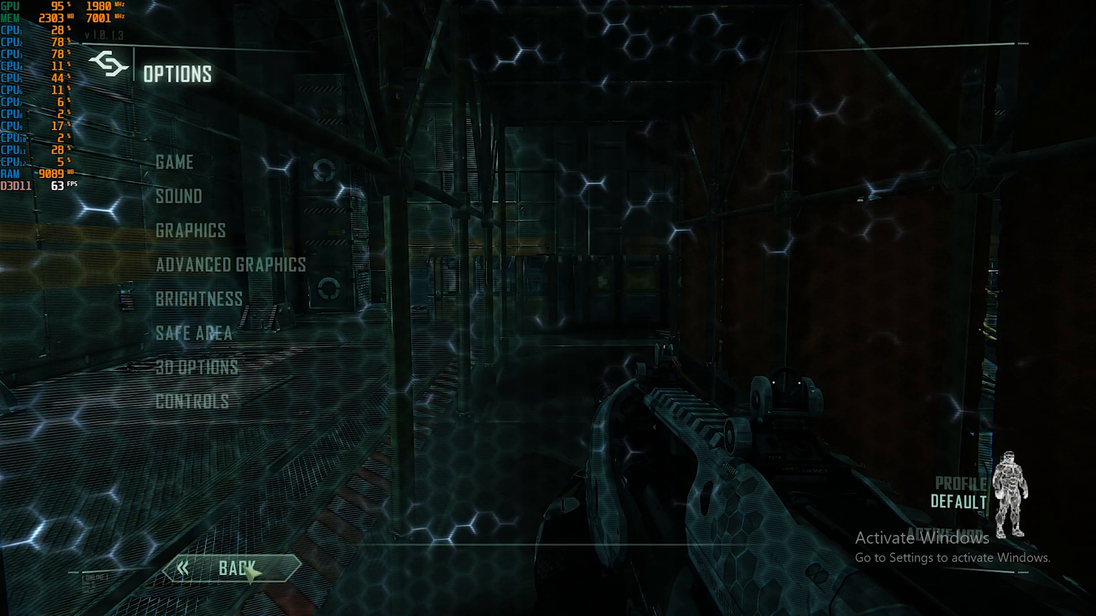
left_click(237, 570)
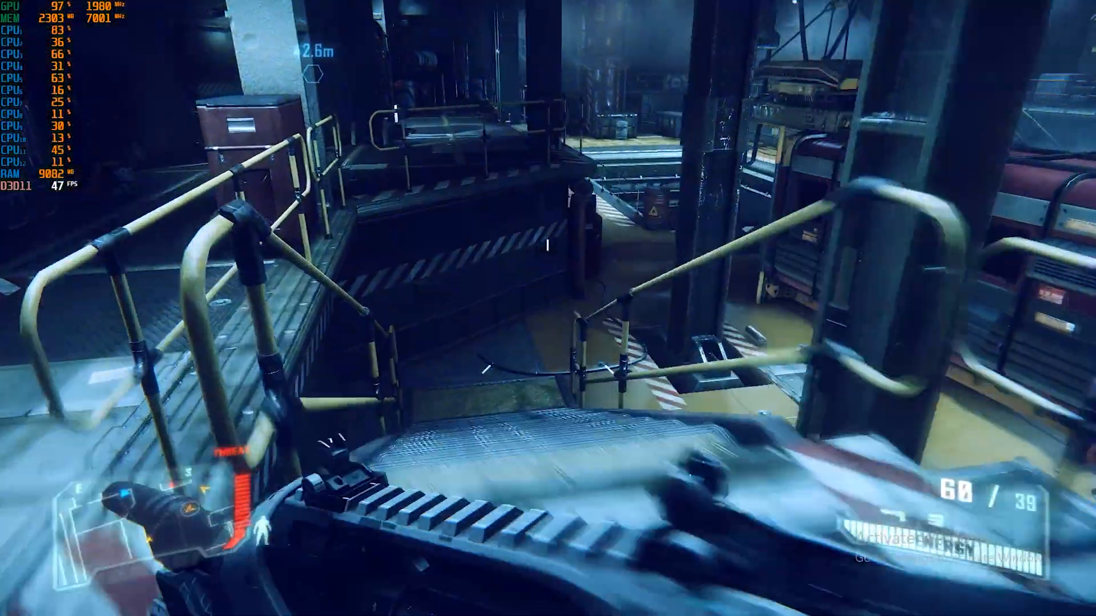
mouse_move(548, 308)
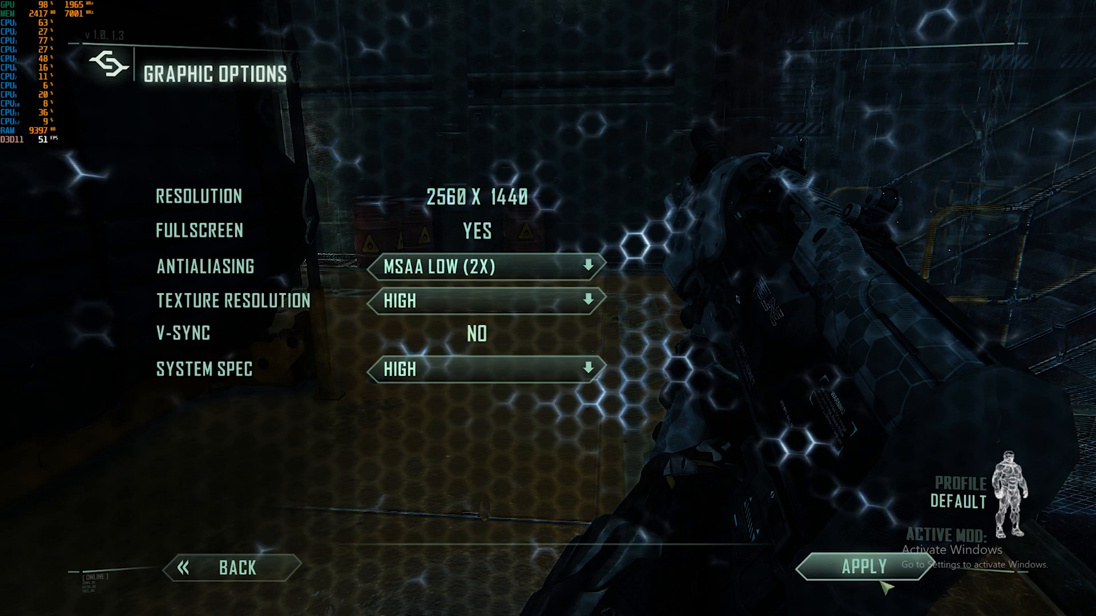
Apply the 3840x2160 resolution and select another anti-aliasing mode.
left_click(237, 568)
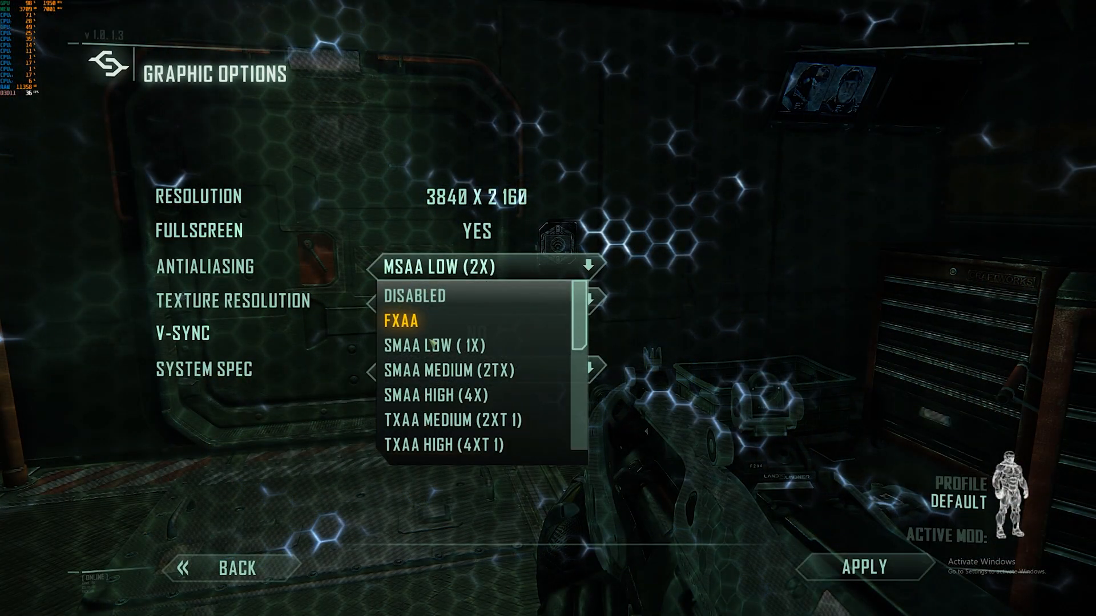
left_click(436, 345)
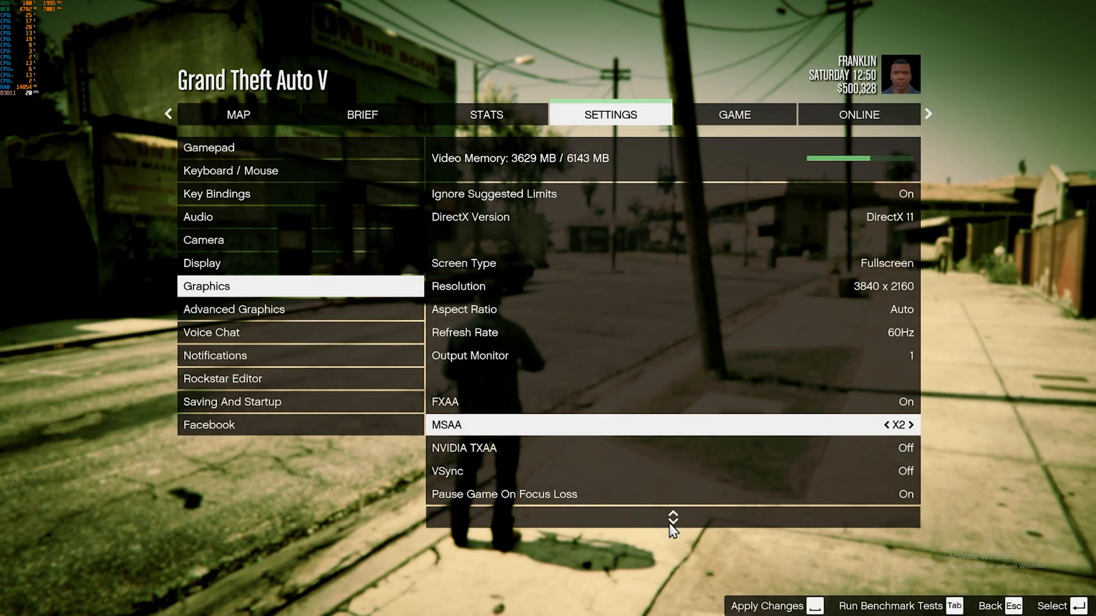
Review the 3840x2160 graphics options (FXAA On, MSAA X2, Shadow Quality High) and drive off in gameplay.
scroll("down", 3)
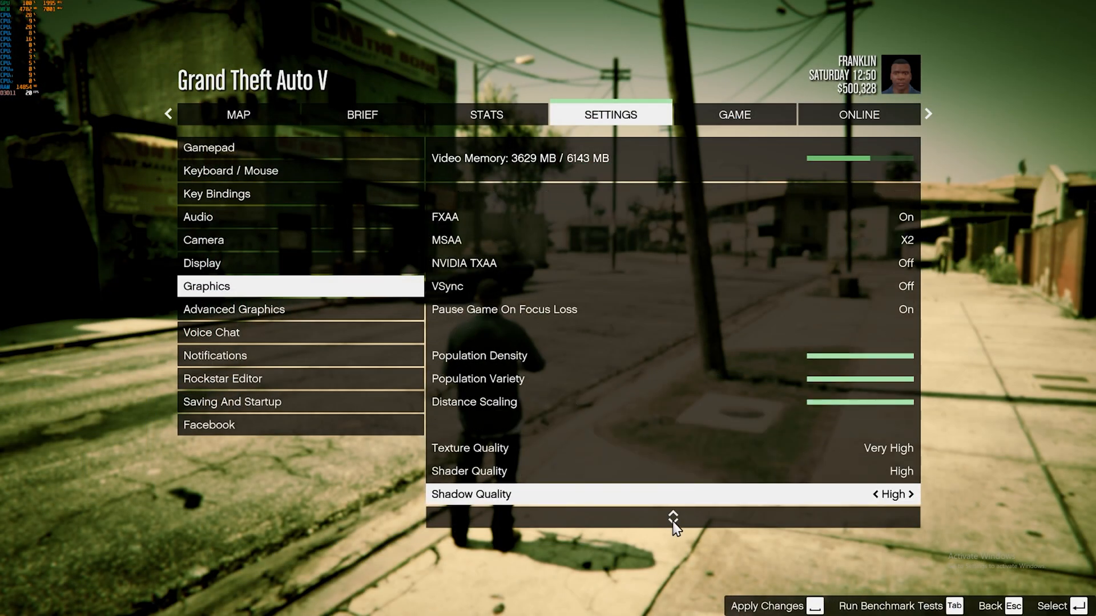
scroll("down", 3)
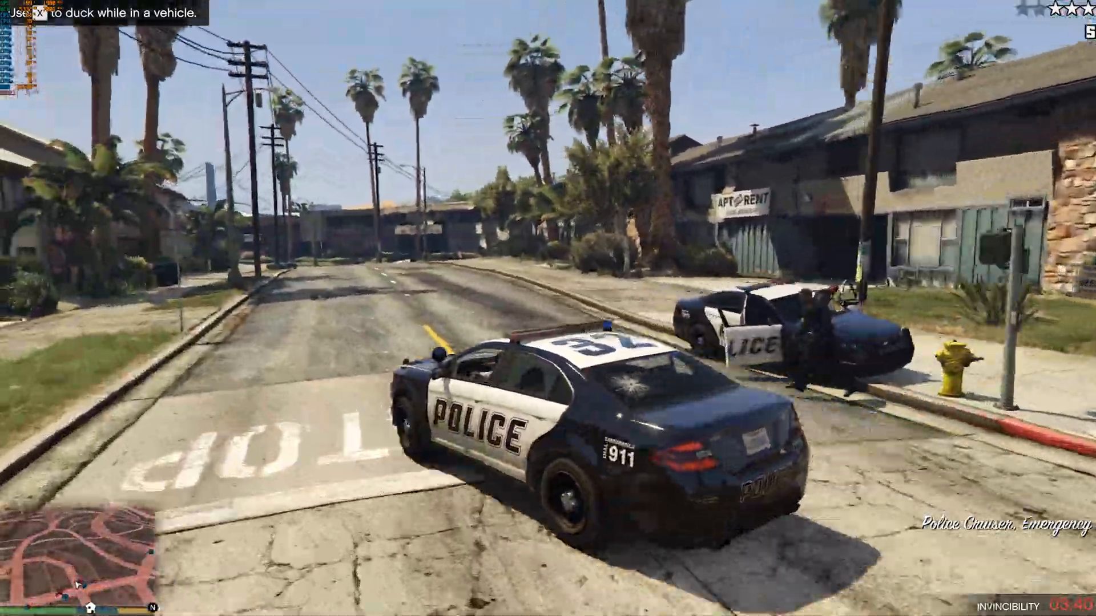
key("w")
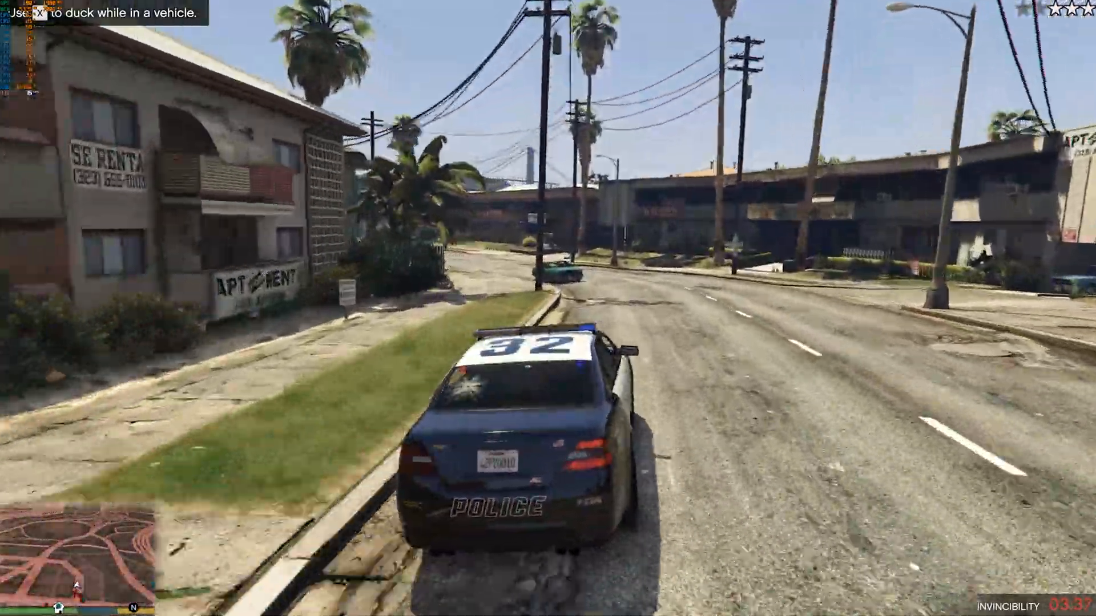